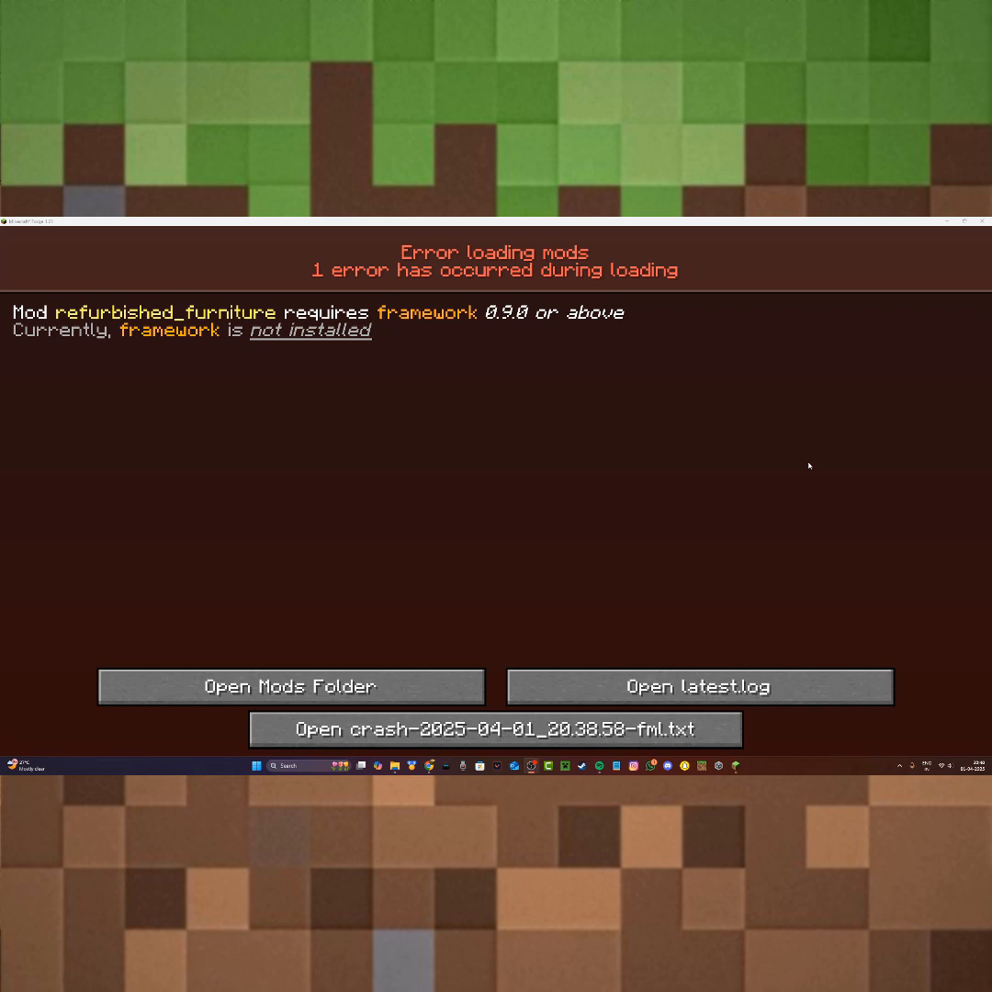
pyautogui.moveTo(463, 259)
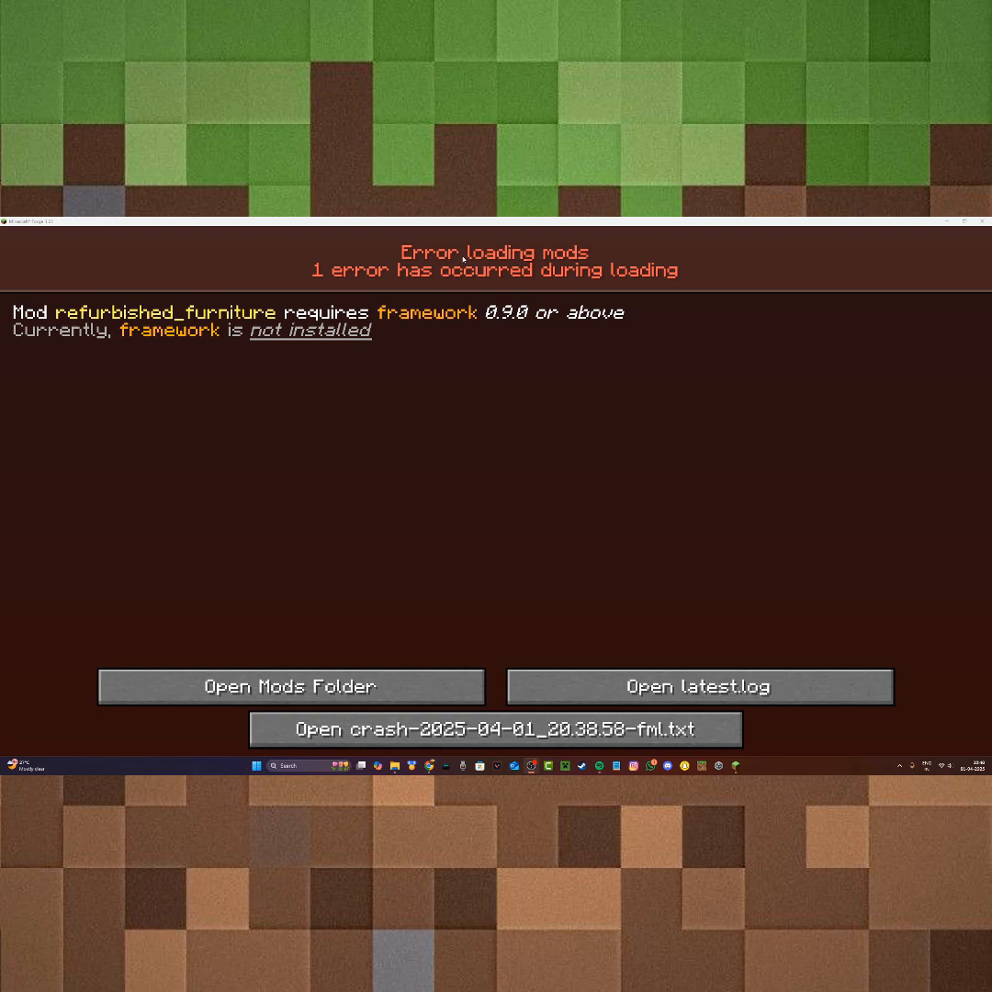
pyautogui.moveTo(346, 662)
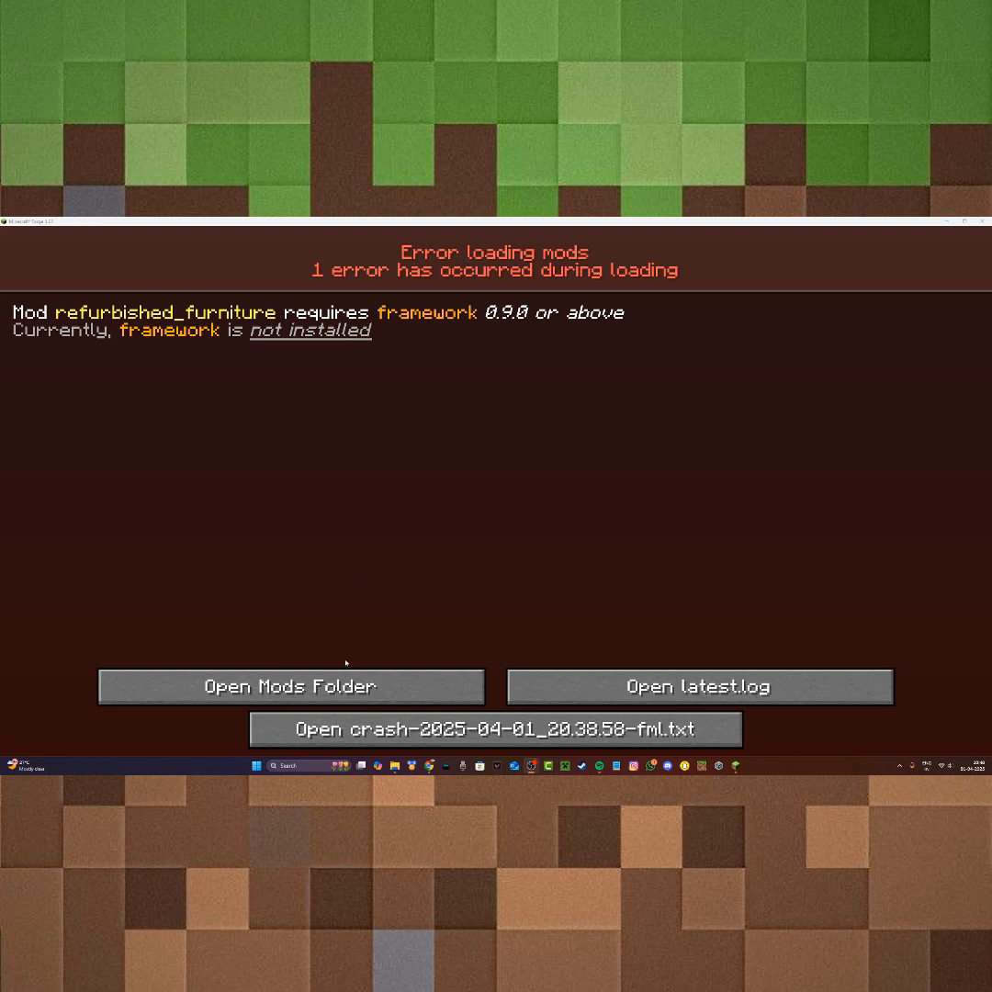
# Step: Open the mods folder from the error screen and go to the furniture mod's CurseForge page
pyautogui.click(288, 687)
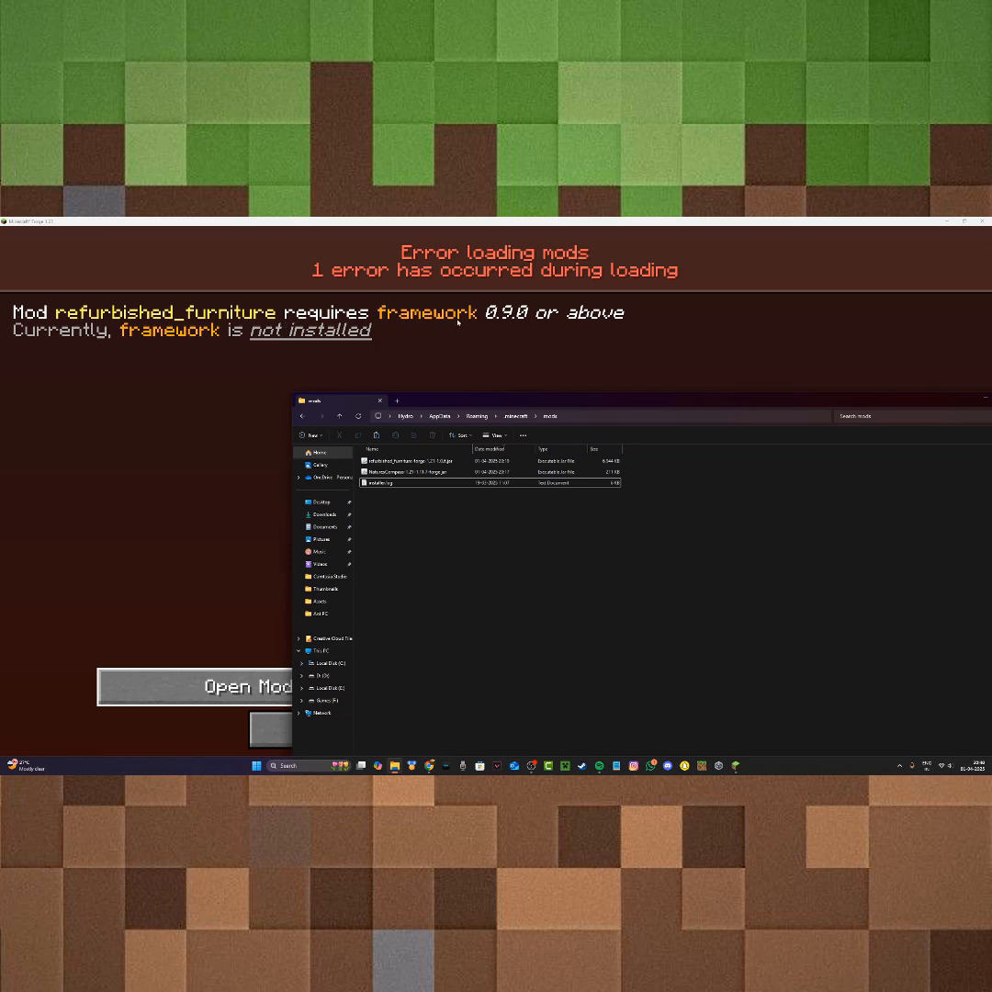
pyautogui.click(413, 461)
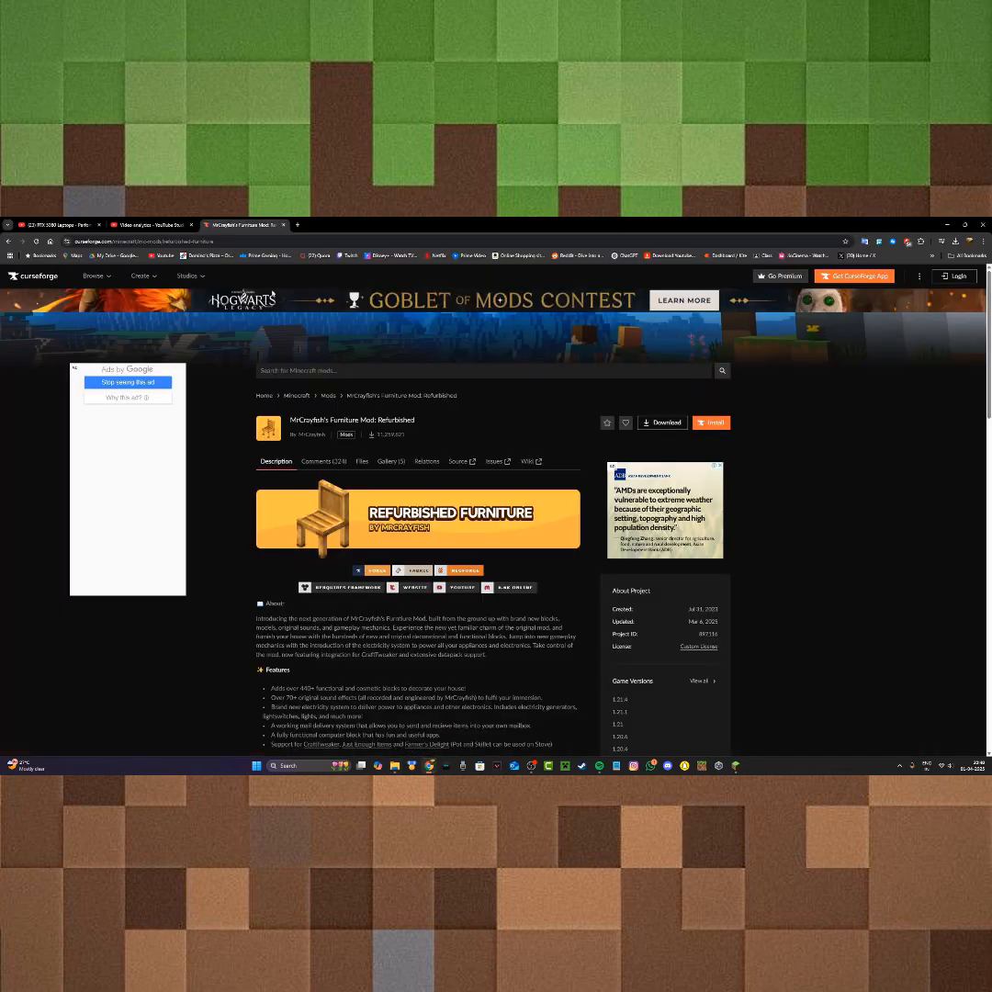
pyautogui.moveTo(426, 461)
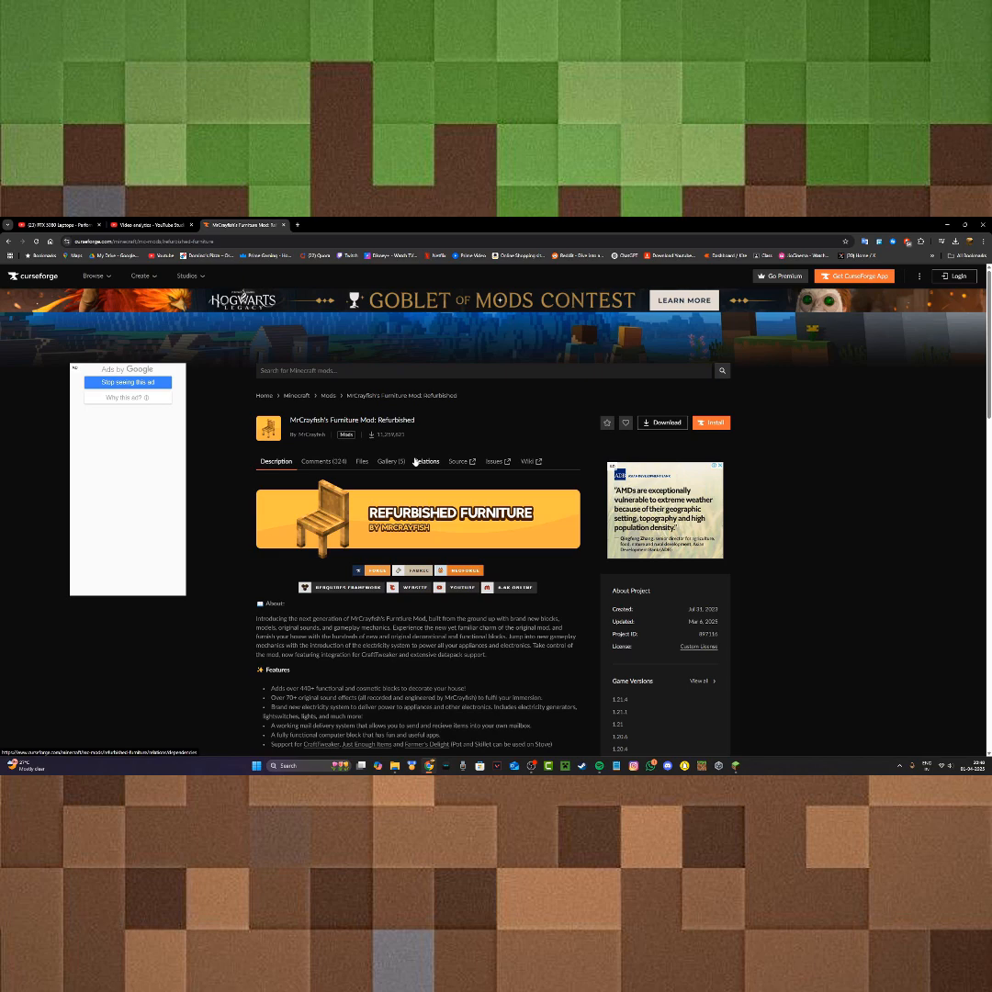
pyautogui.moveTo(441, 471)
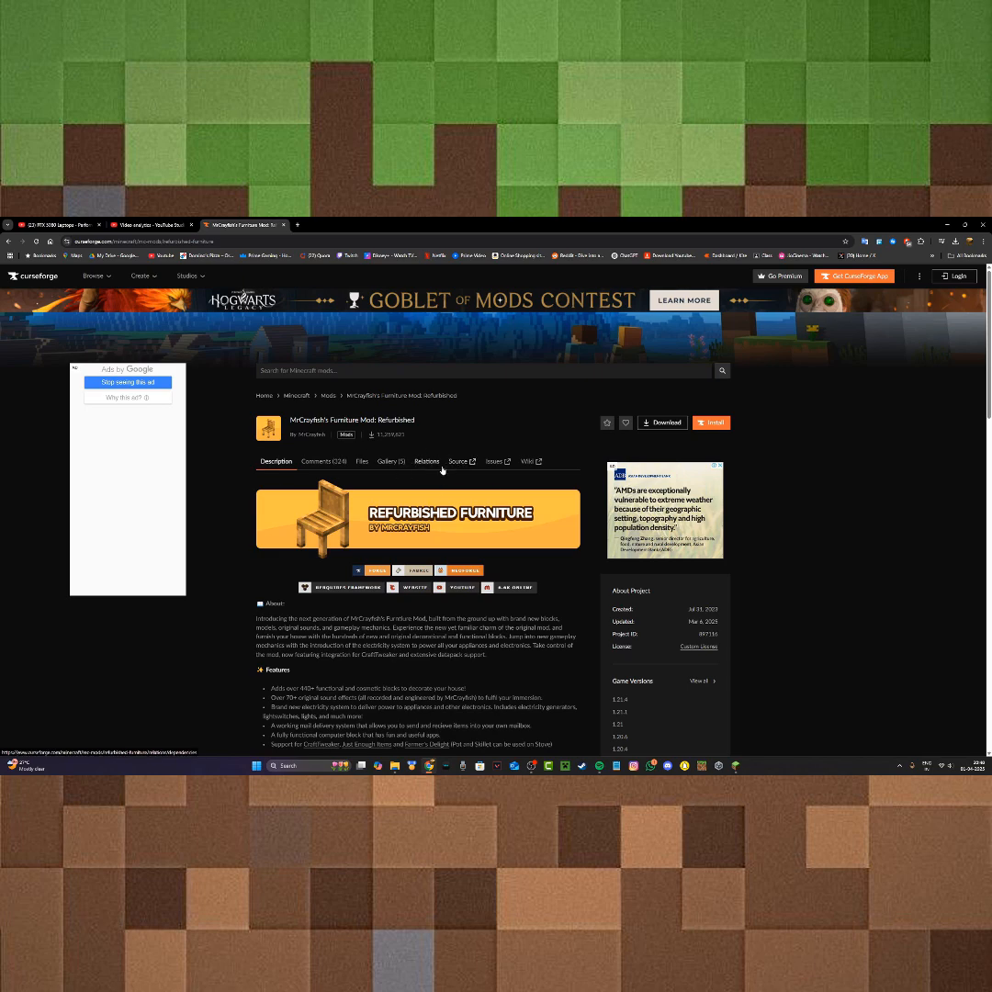
# Step: View the Relations/Dependencies of MrCrayfish's Furniture Mod: Refurbished, revealing Framework as required
pyautogui.click(427, 462)
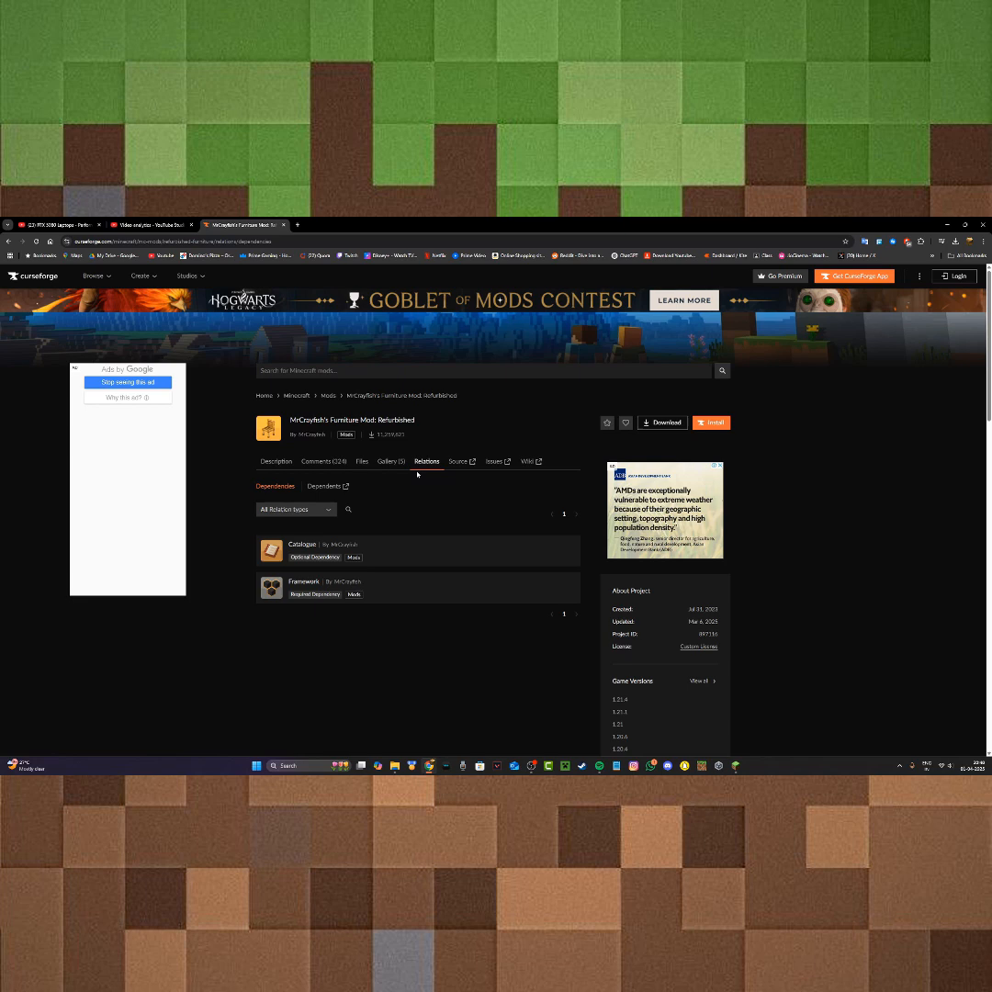
pyautogui.moveTo(320, 598)
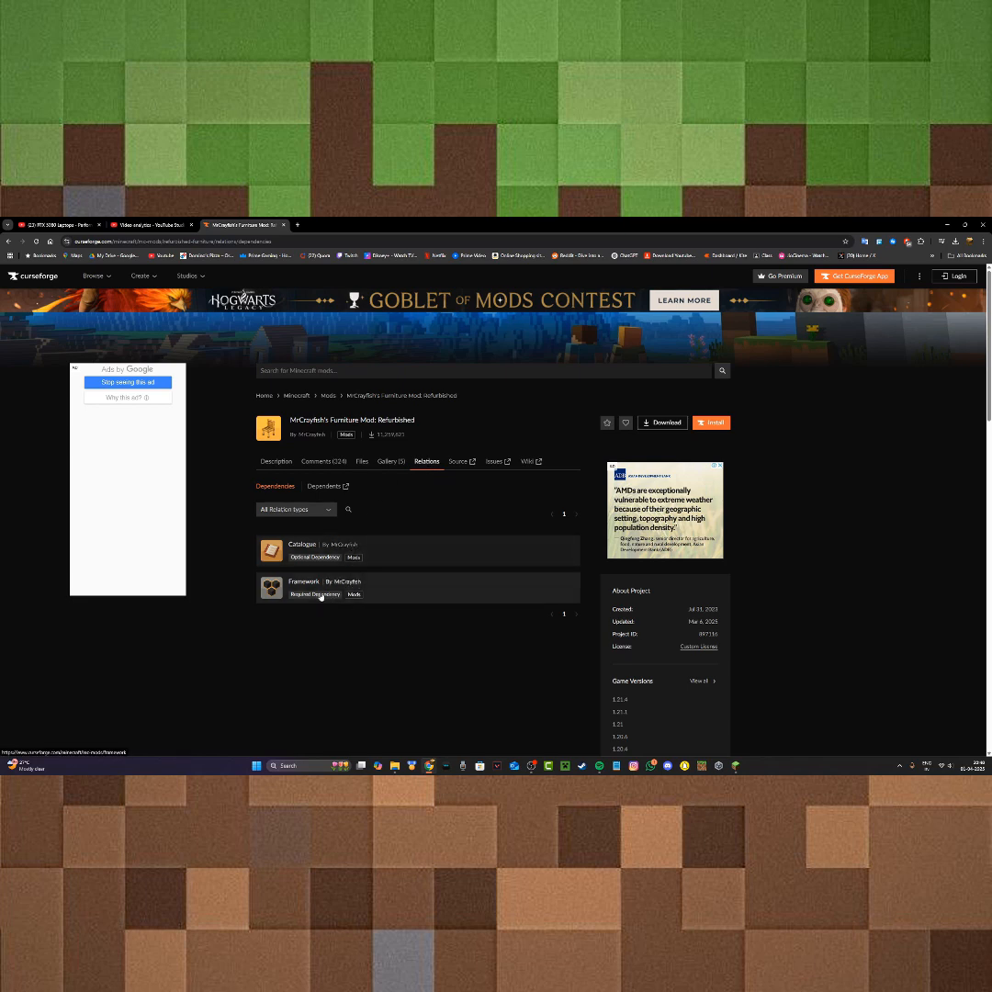
pyautogui.moveTo(305, 599)
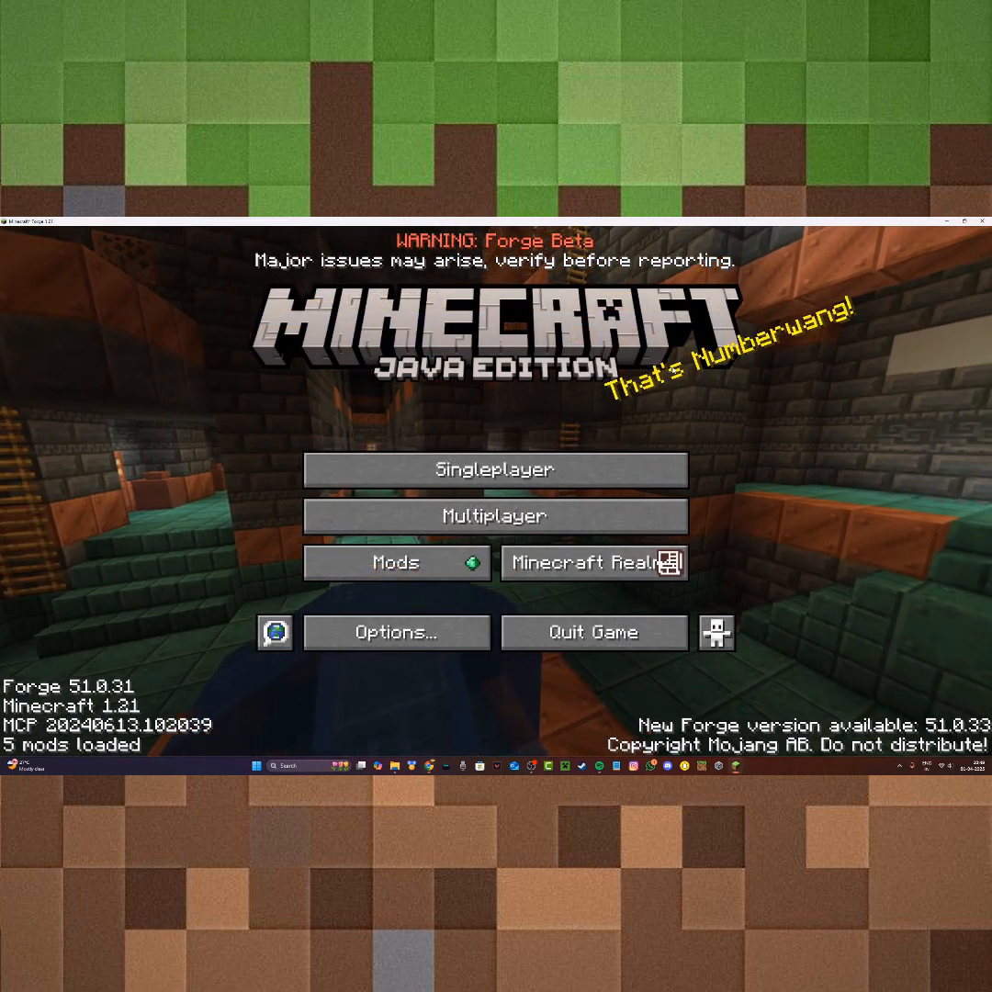
# Step: Check the Mods list for Framework 0.9.1, view the mods folder, and return to the title screen
pyautogui.click(396, 562)
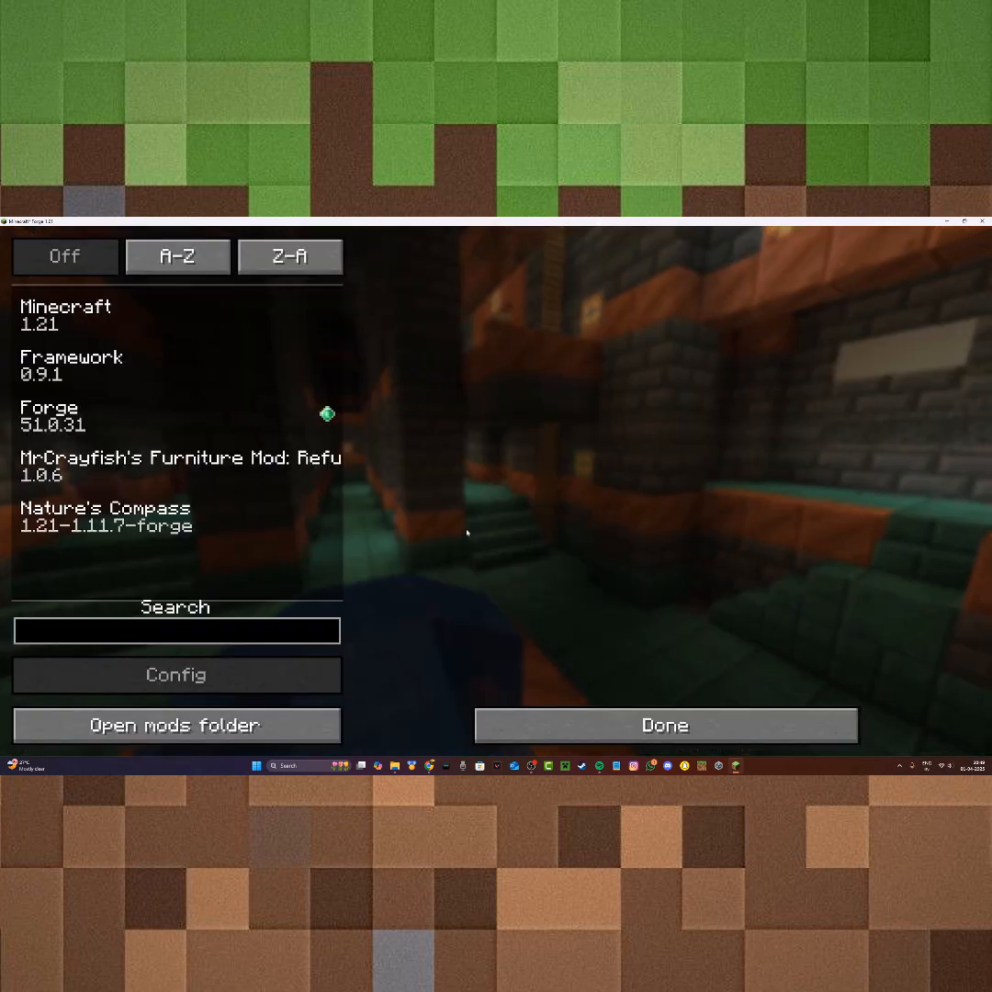
pyautogui.click(177, 724)
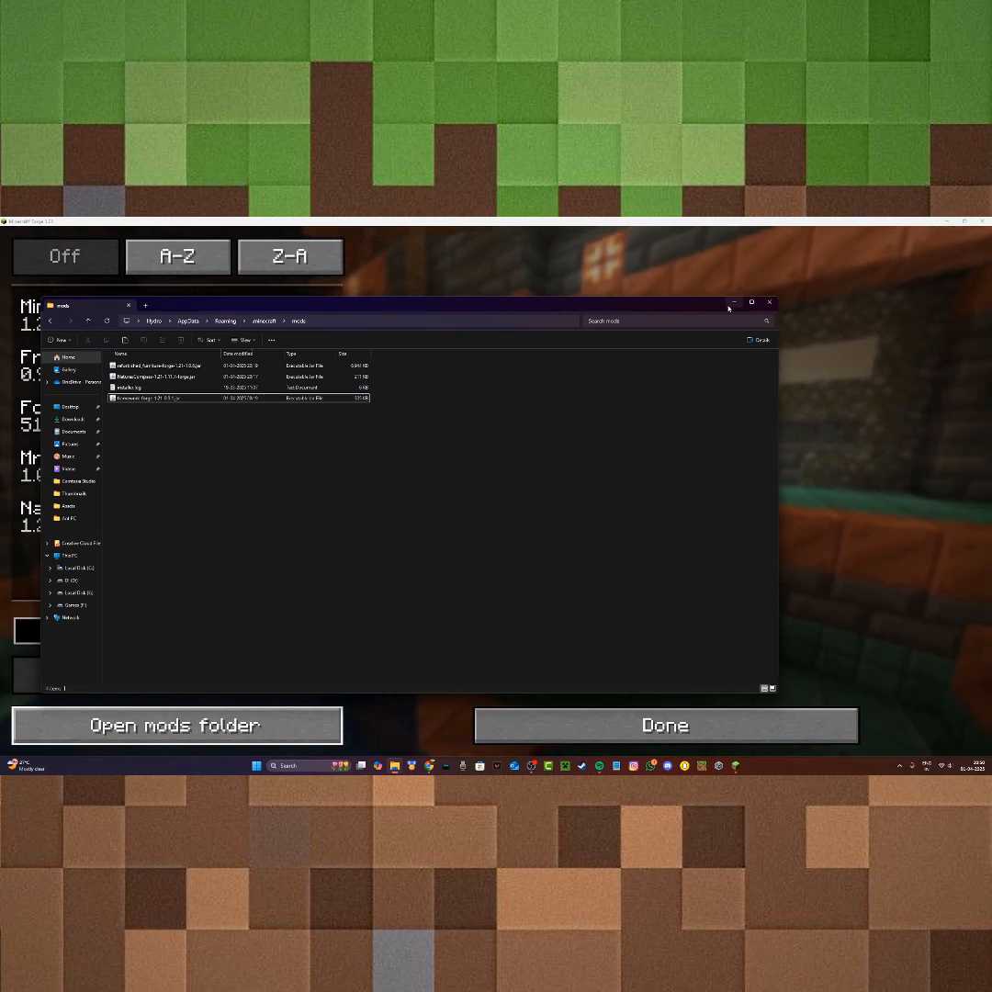
pyautogui.click(665, 724)
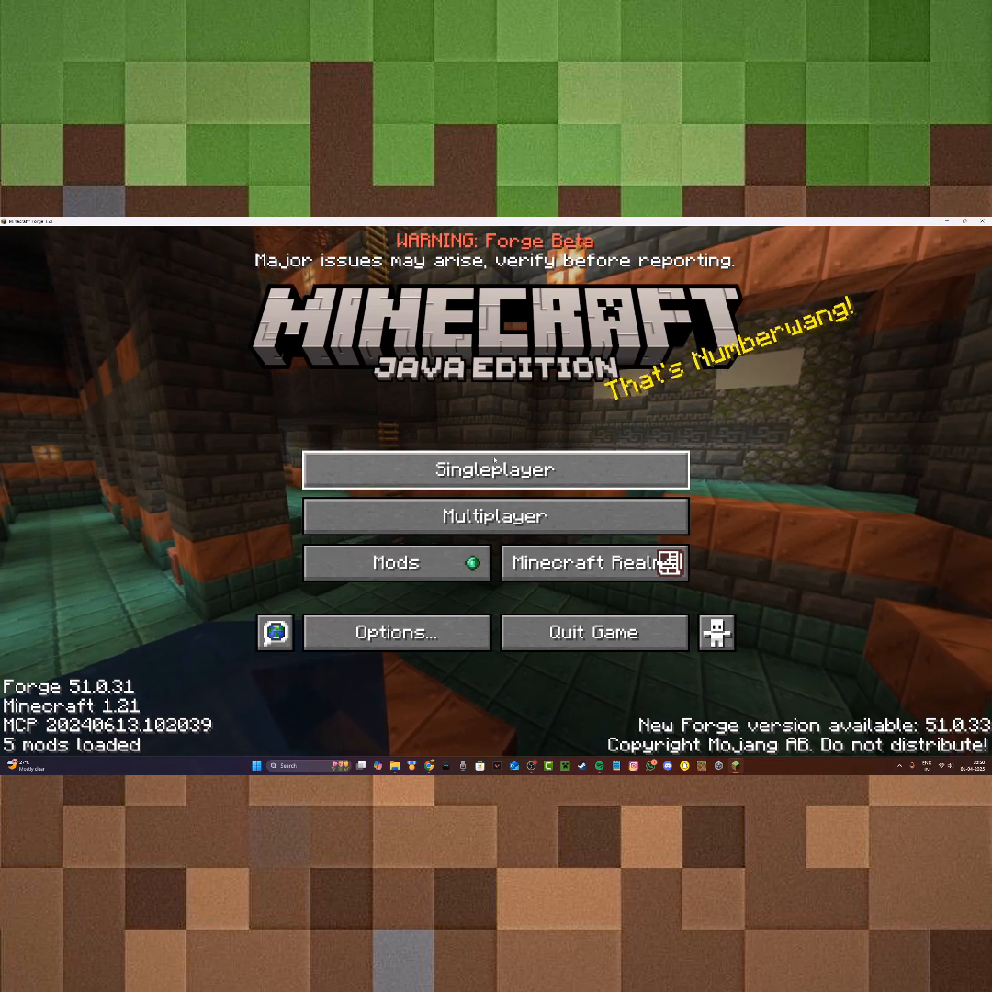